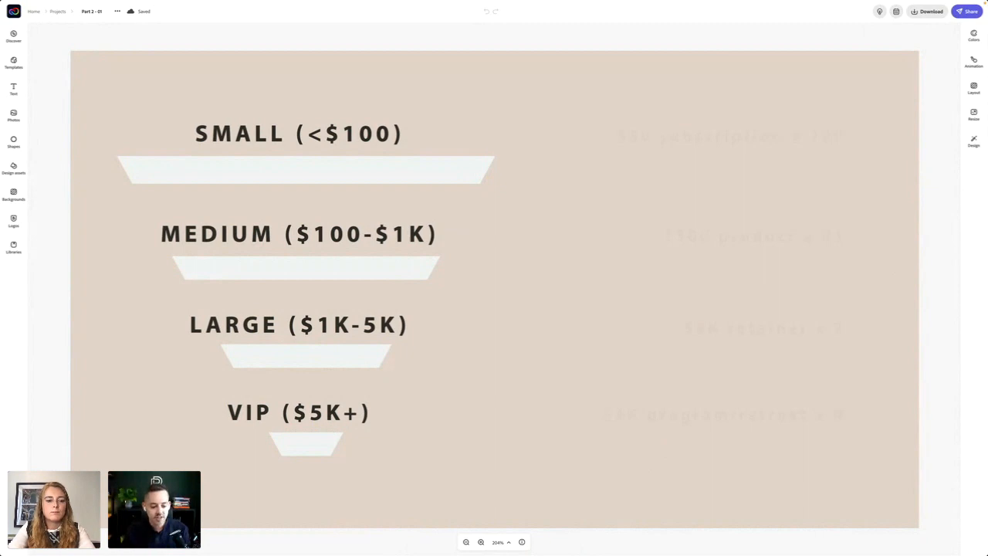
mouse_move(702, 158)
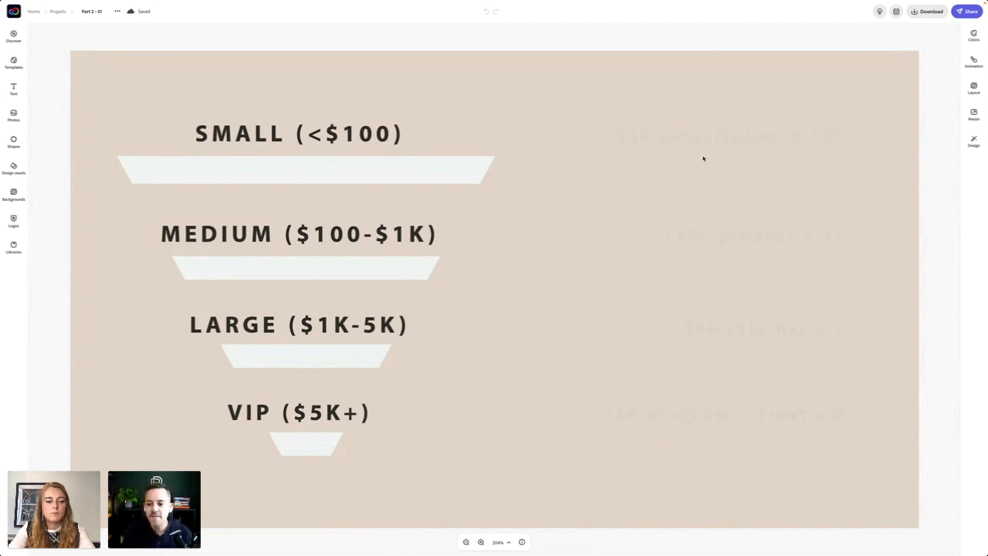
mouse_move(681, 138)
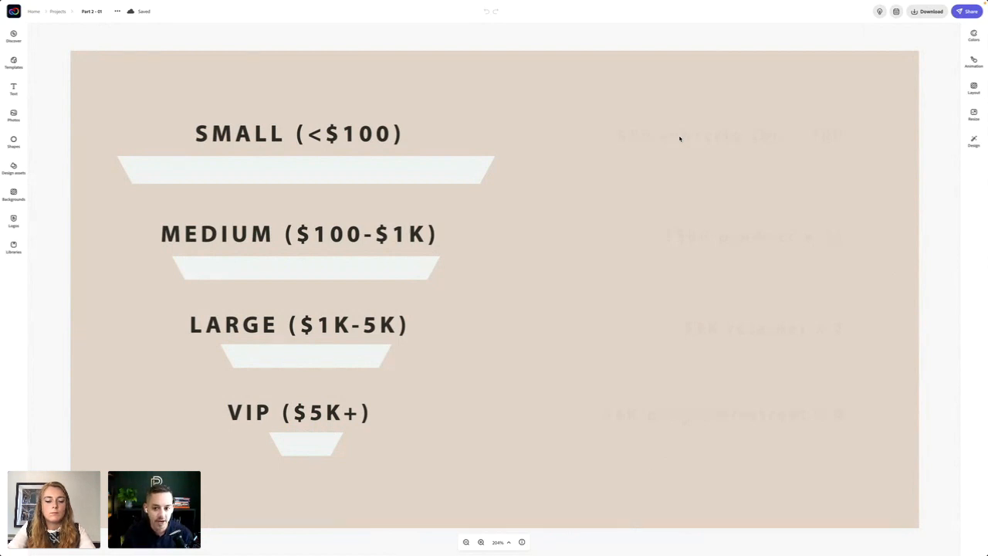
mouse_move(683, 101)
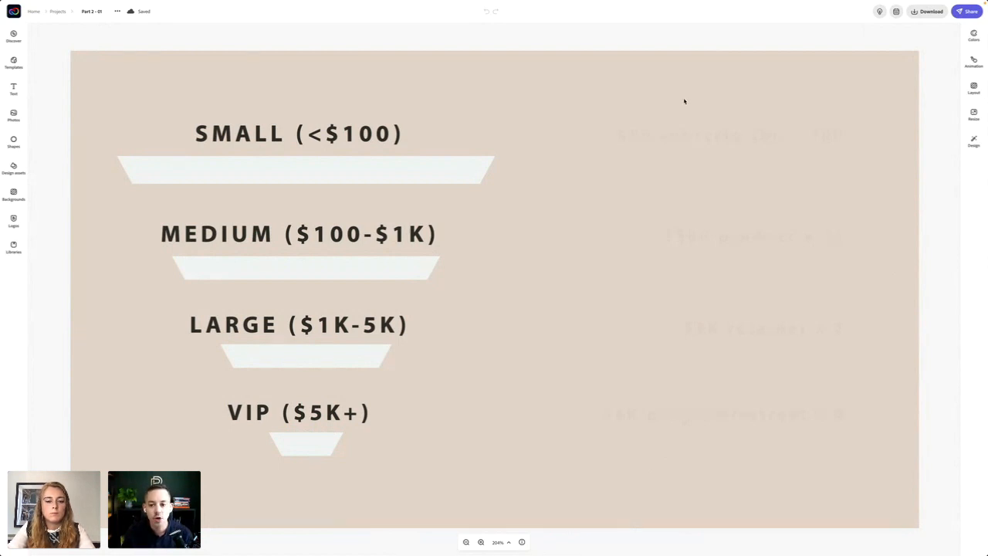
- Raise the '$30 subscription x 700' line beside the Small tier to 100% opacity
left_click(681, 139)
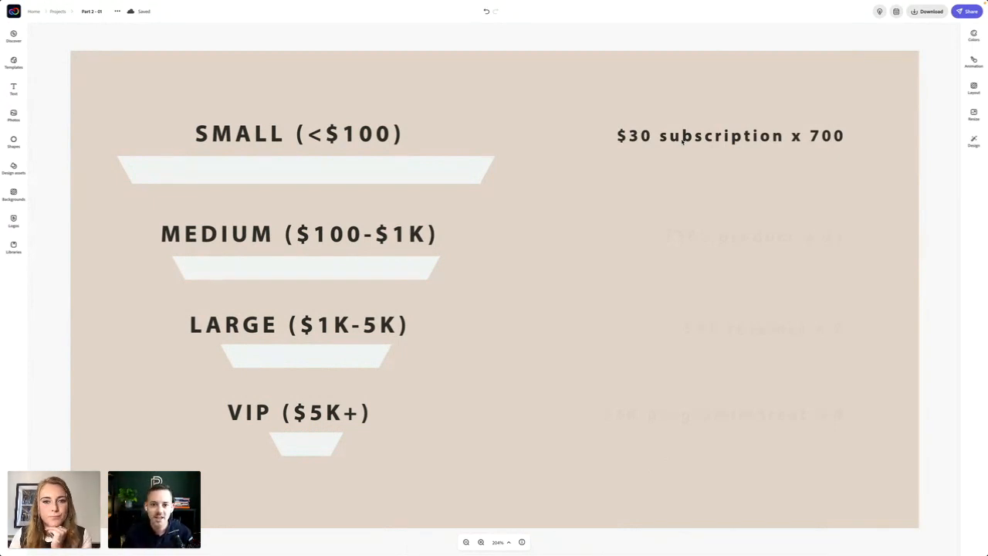
mouse_move(704, 183)
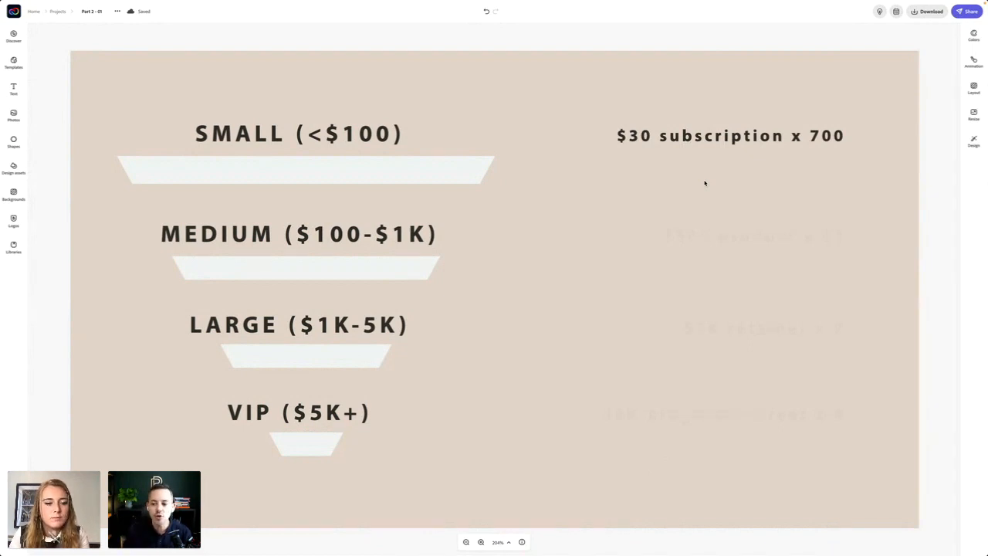
- Make the '$500 product x 41' and '$3K retainer x 7' lines fully opaque
left_click(692, 235)
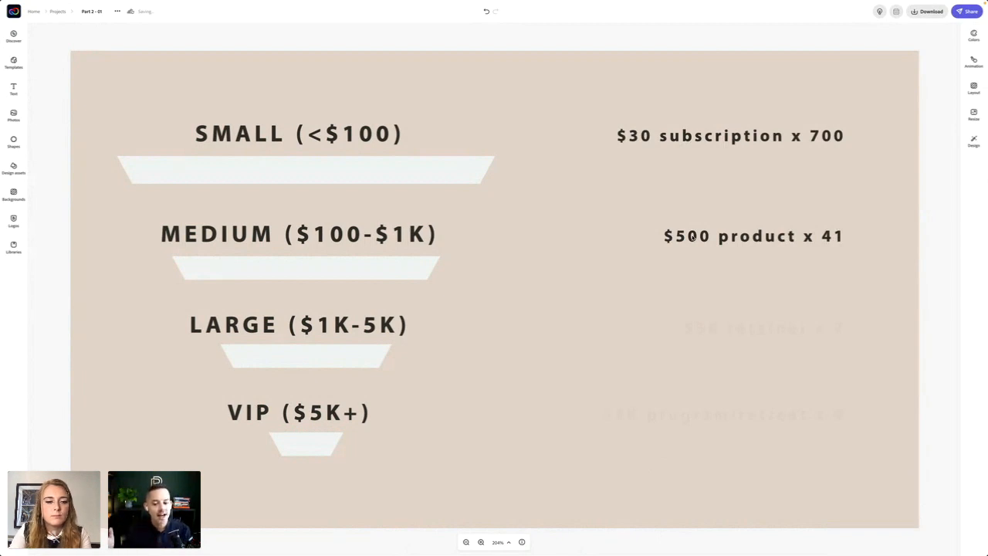
mouse_move(846, 184)
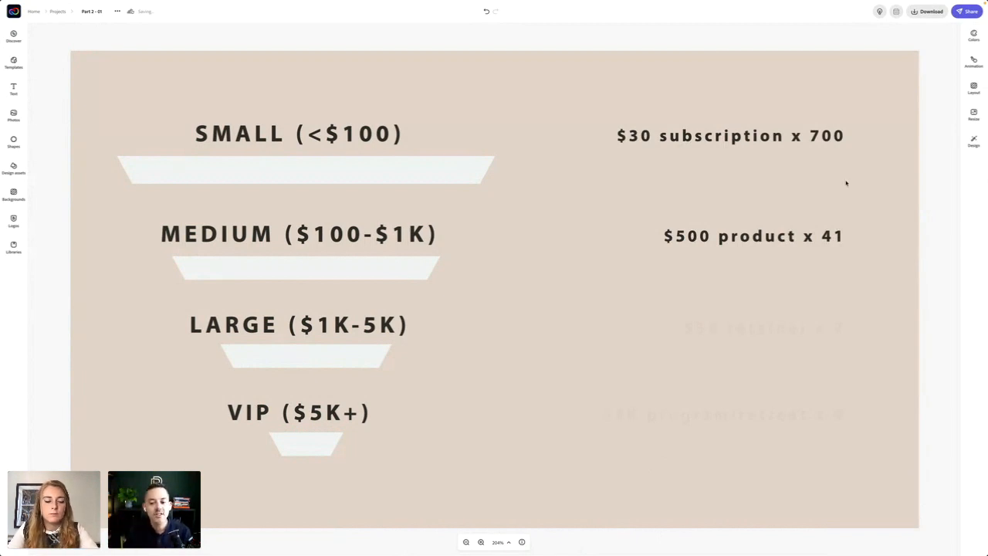
mouse_move(756, 219)
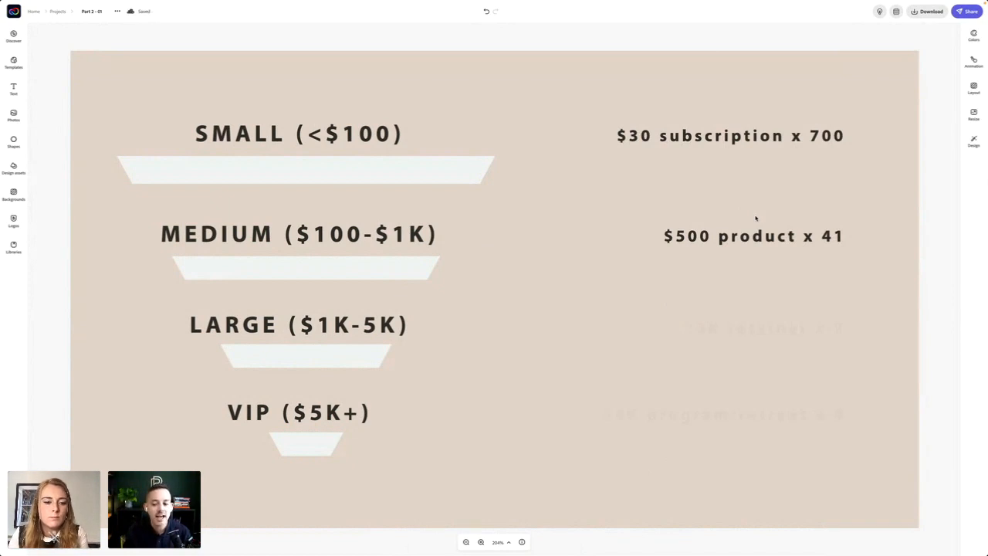
mouse_move(681, 292)
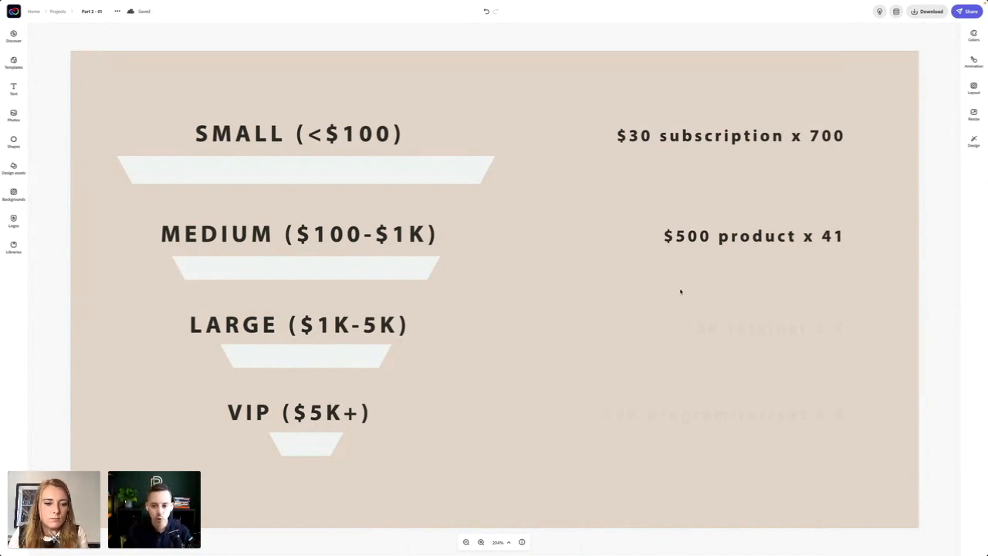
left_click(726, 327)
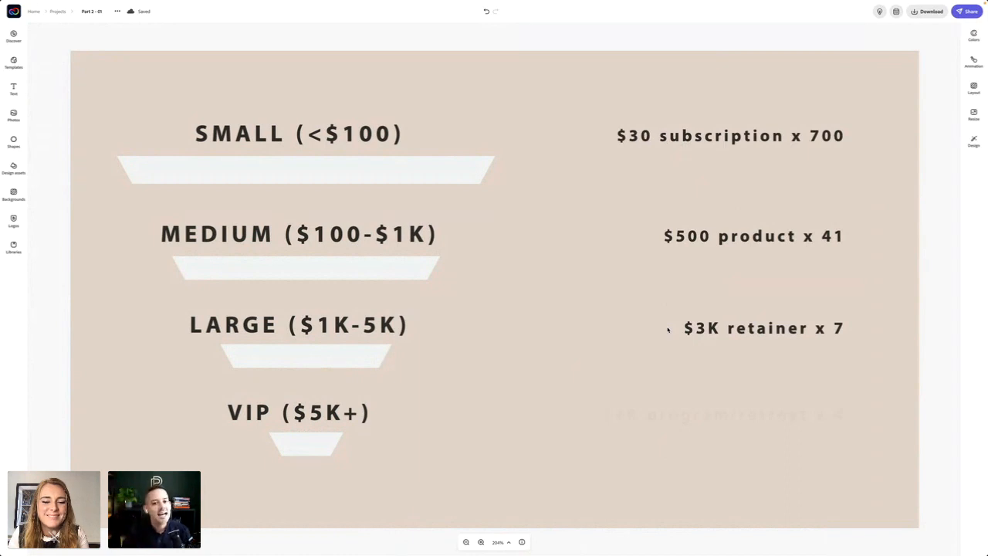
mouse_move(684, 402)
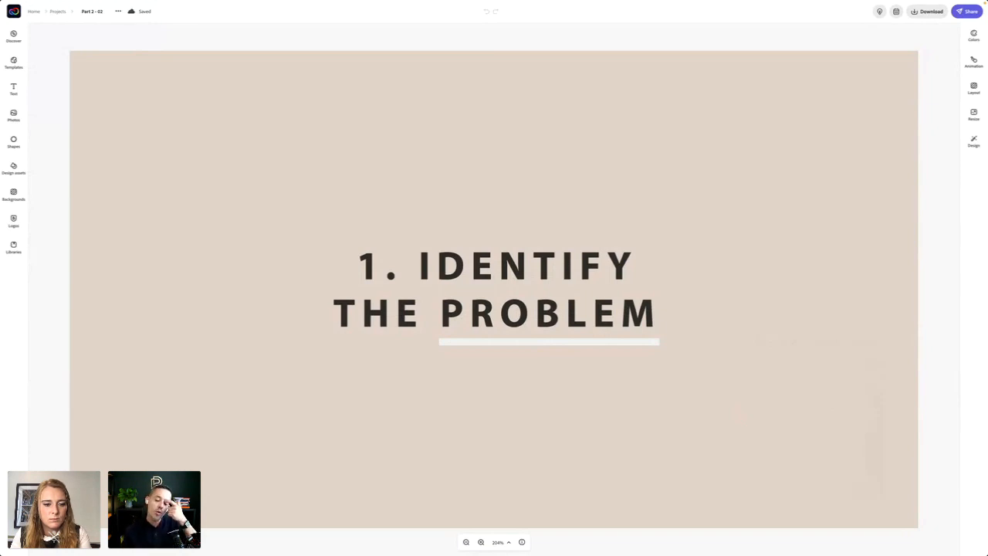
mouse_move(766, 345)
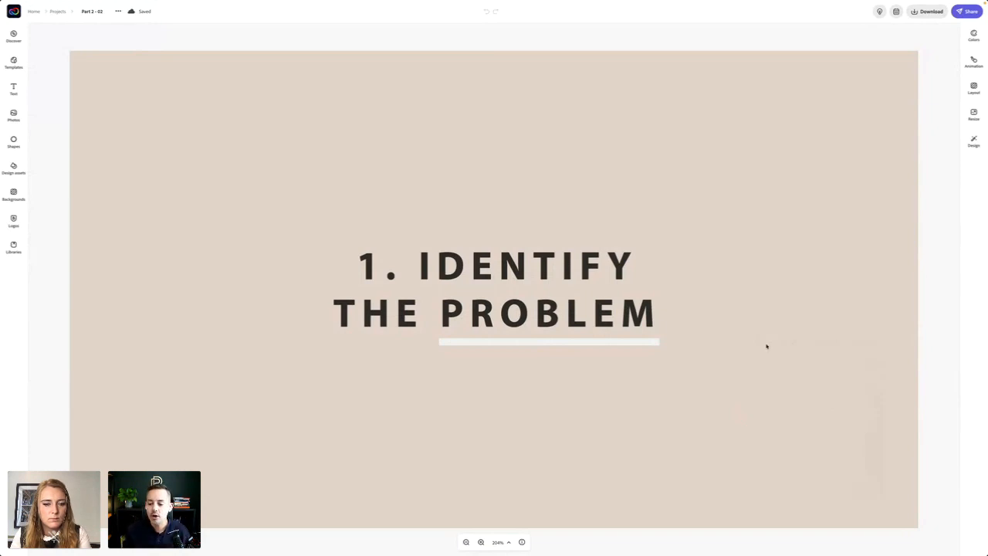
mouse_move(801, 370)
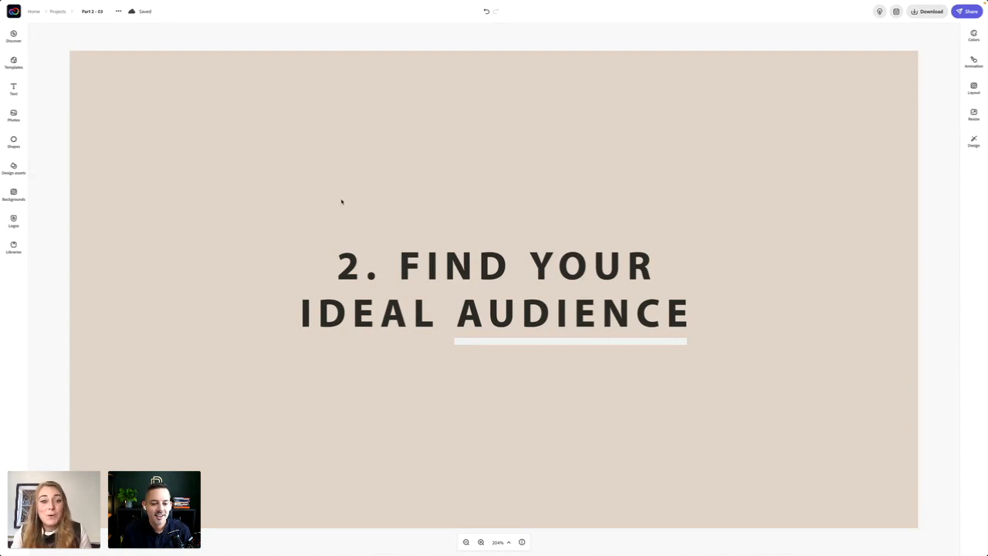
mouse_move(14, 140)
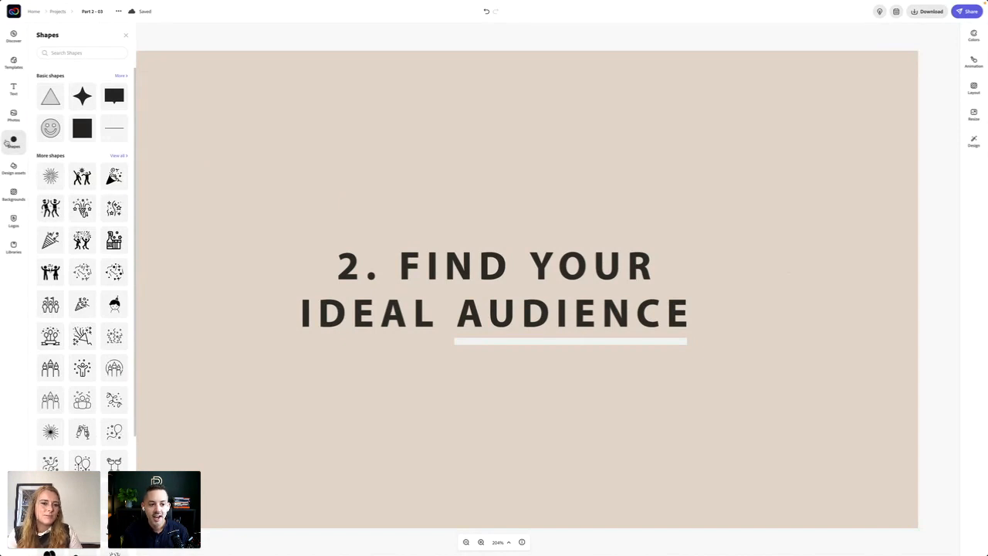
mouse_move(13, 140)
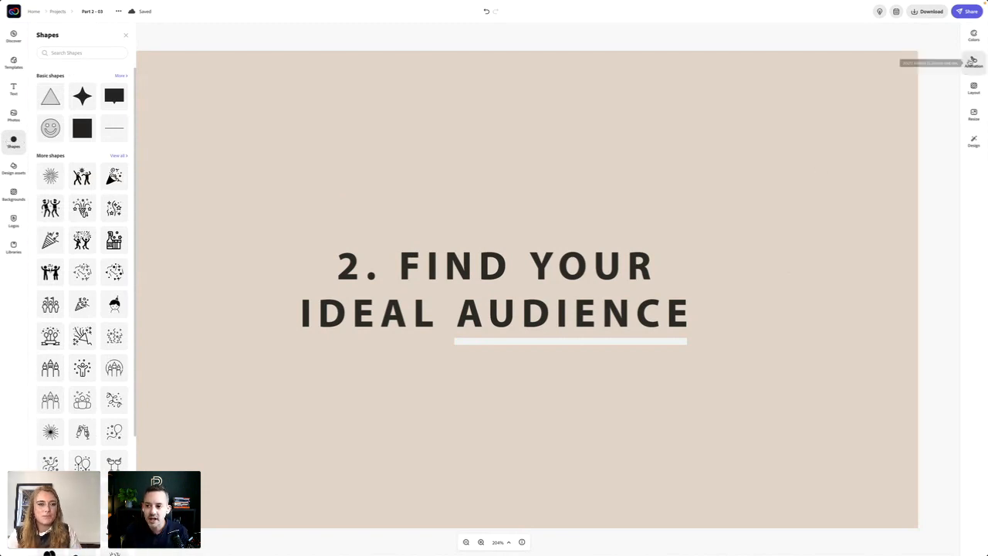
left_click(973, 35)
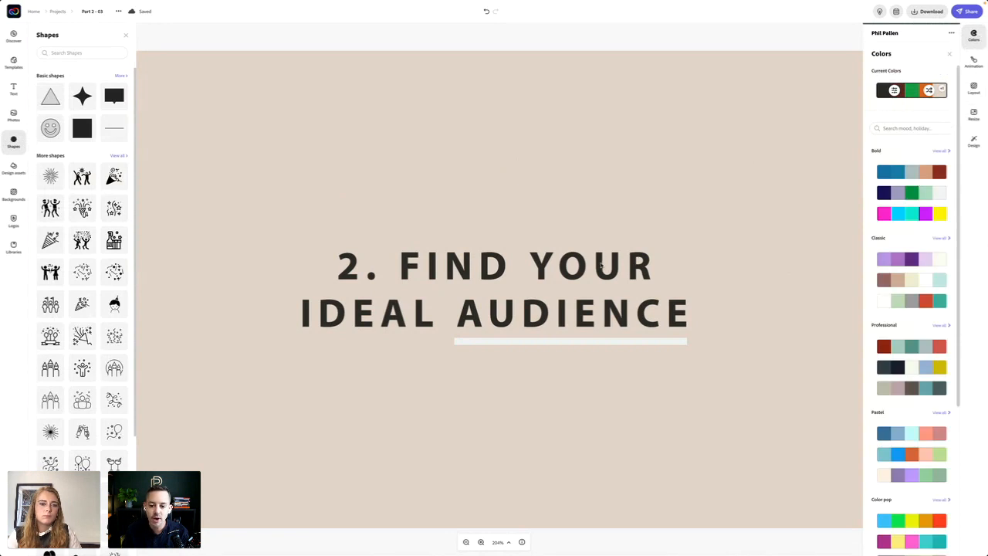
- Select the '2. Find Your Ideal Audience' title and show its text colour choices
left_click(494, 289)
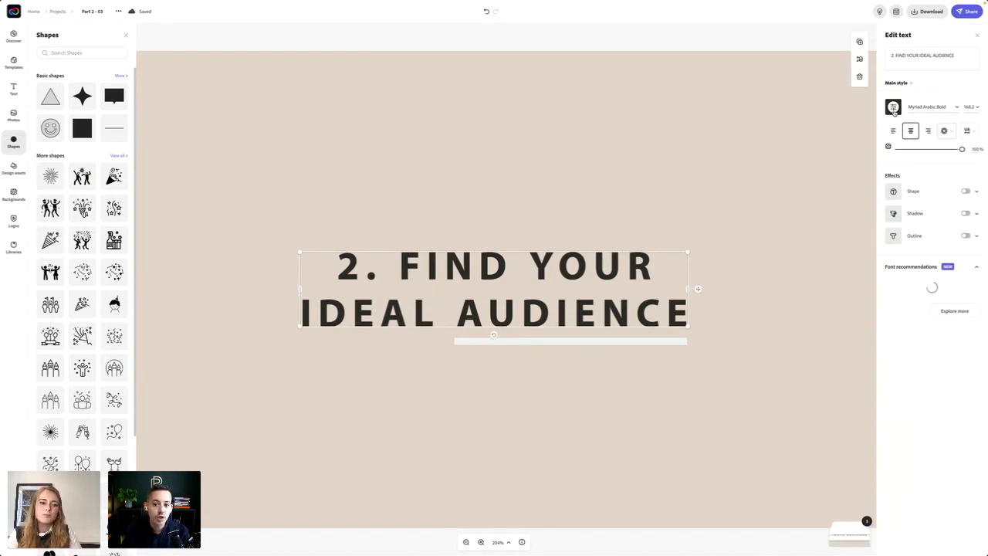
left_click(893, 106)
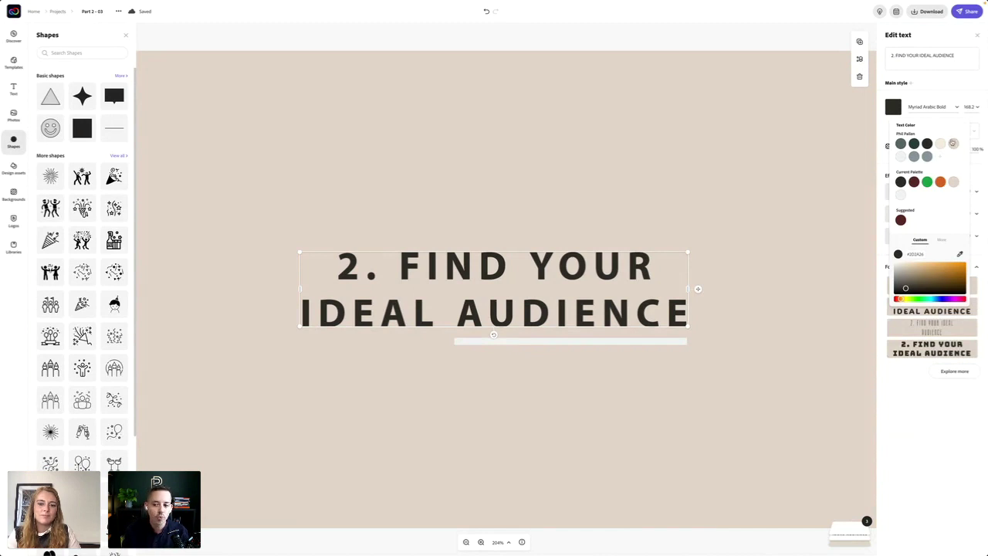
mouse_move(237, 217)
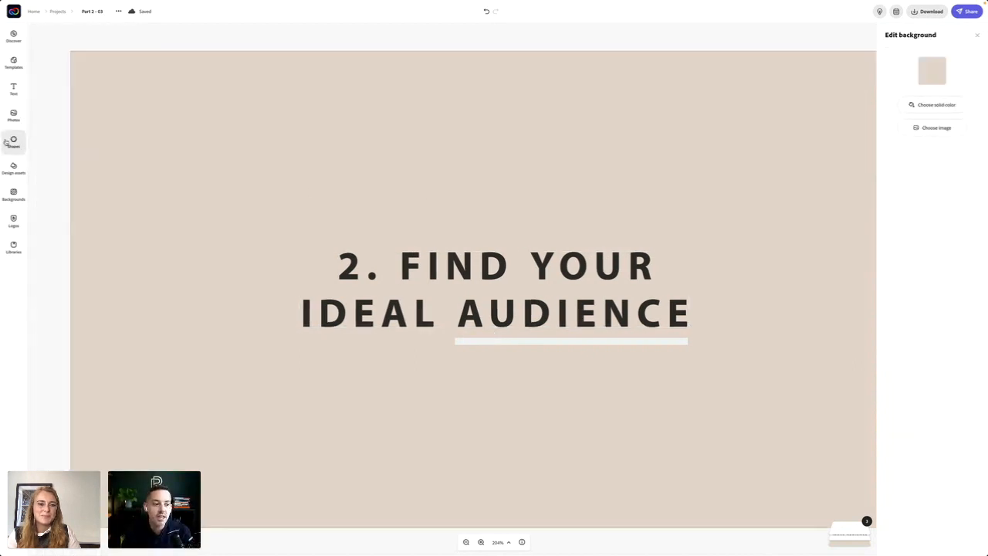
- Reopen the Shapes library and browse down through the More shapes list
left_click(13, 141)
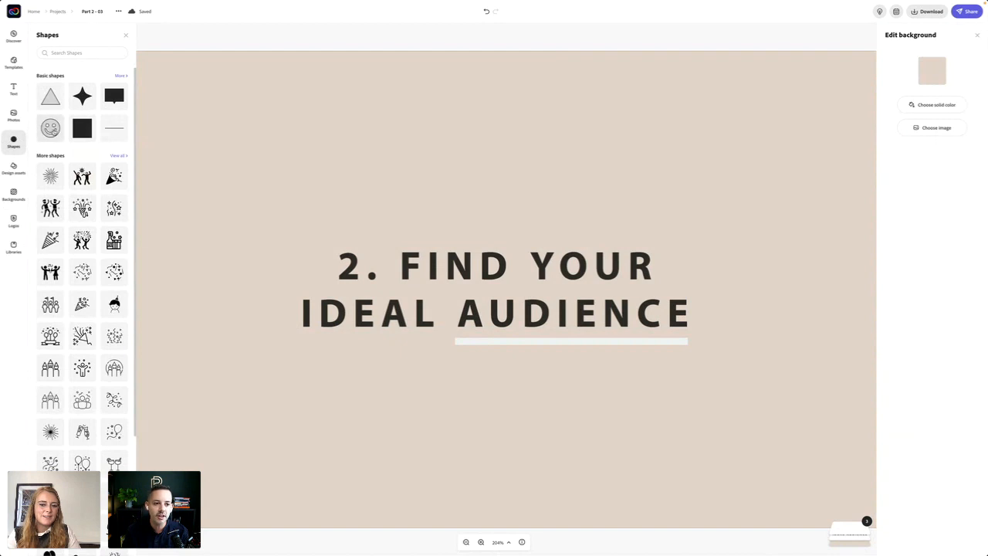
scroll("down", 3)
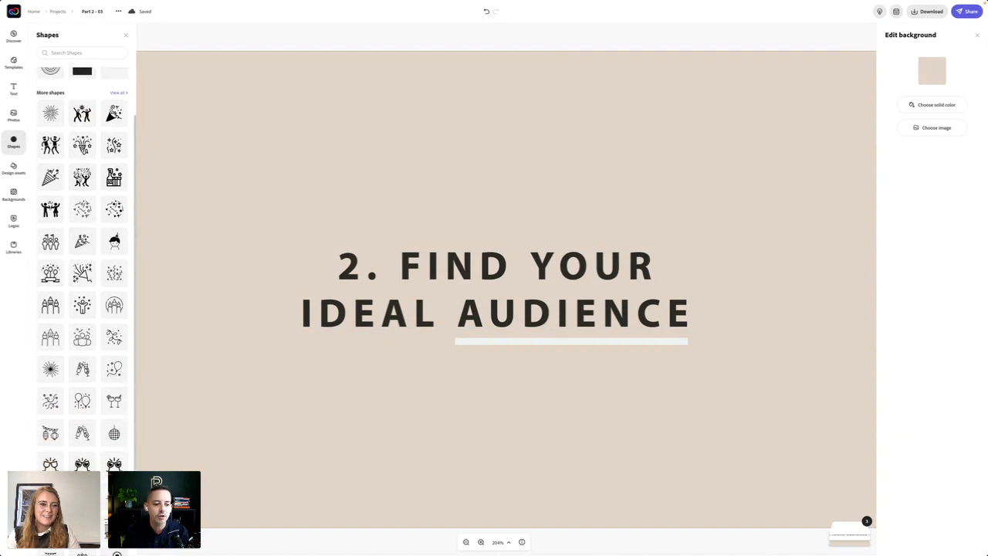
scroll("down", 3)
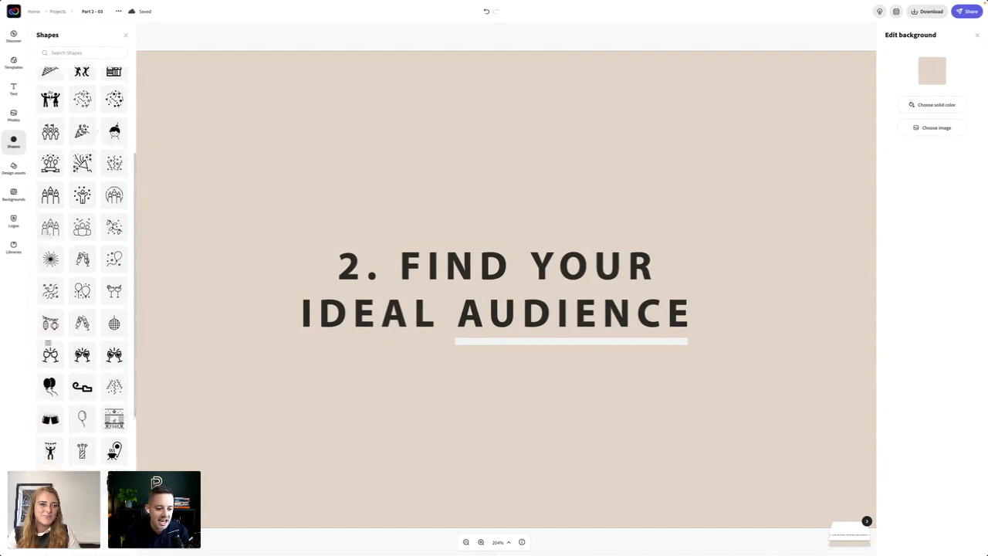
scroll("down", 3)
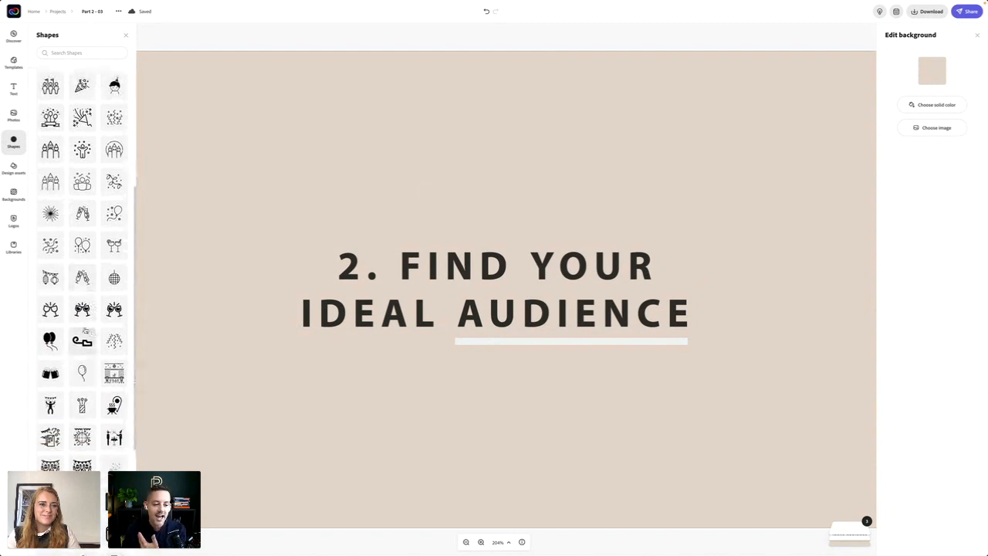
scroll("down", 3)
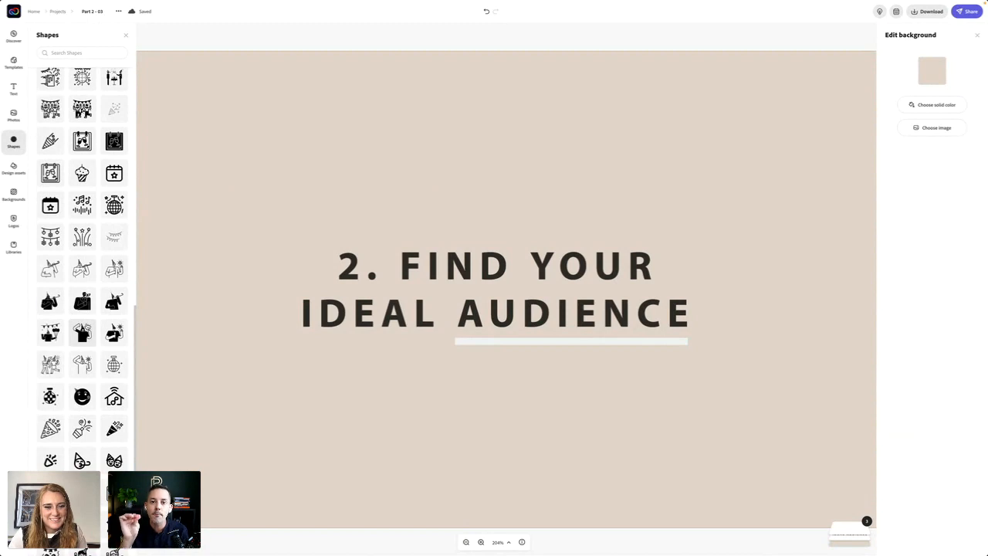
mouse_move(337, 414)
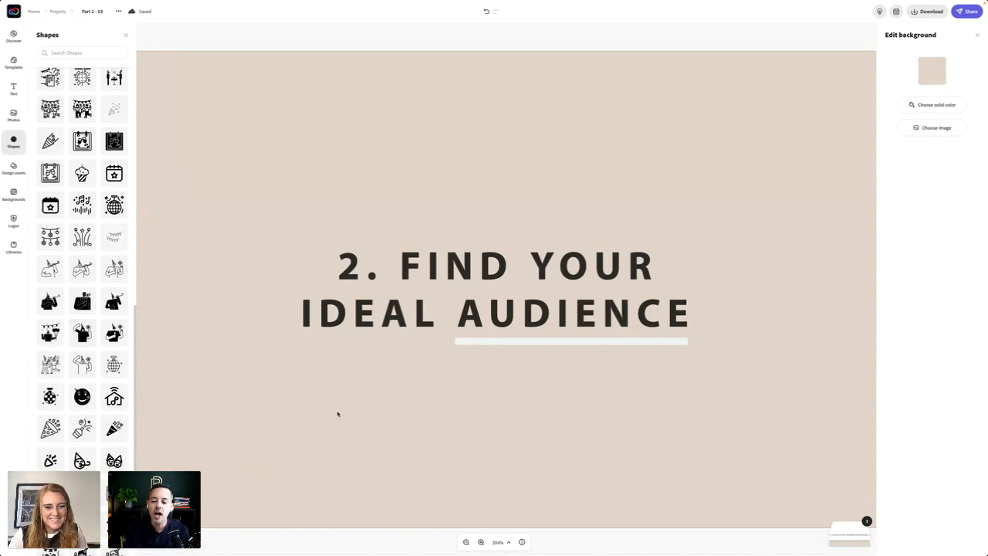
mouse_move(365, 392)
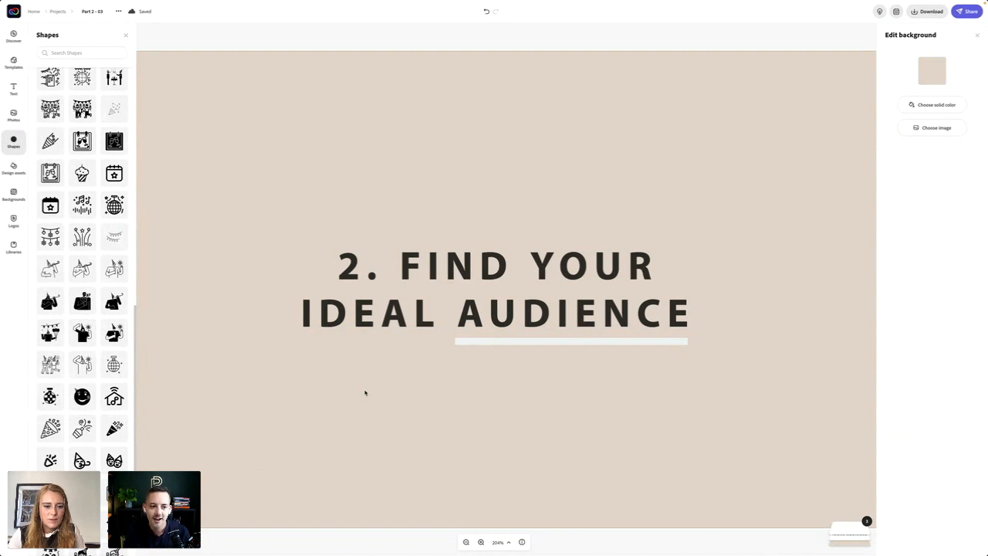
left_click(126, 35)
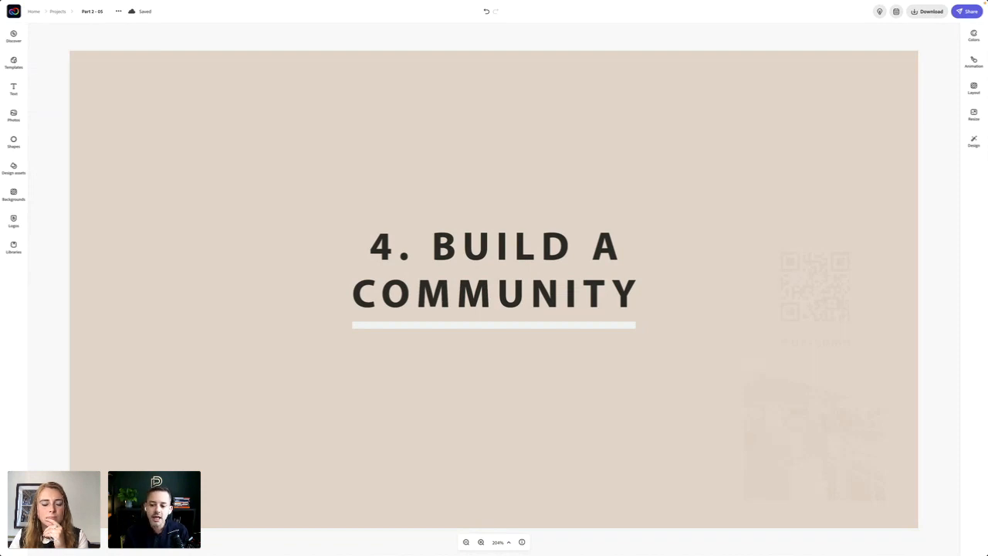
mouse_move(832, 365)
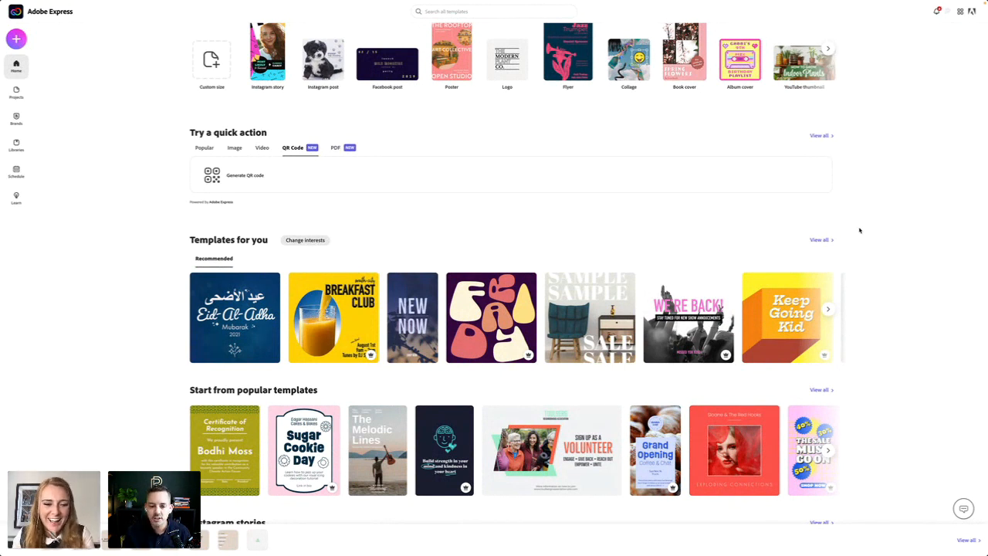
mouse_move(135, 139)
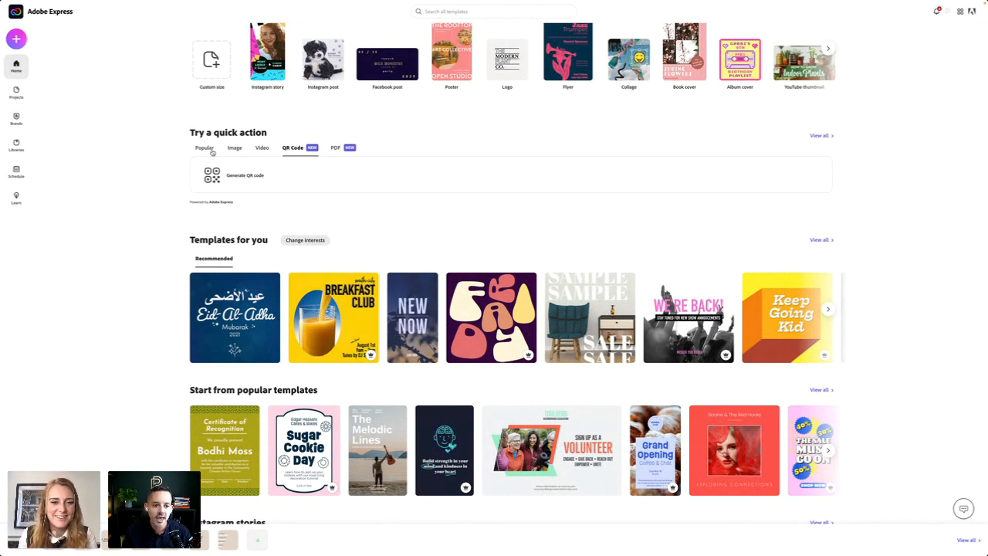
- Switch the home page quick actions from Popular to the QR Code set
scroll("up", 3)
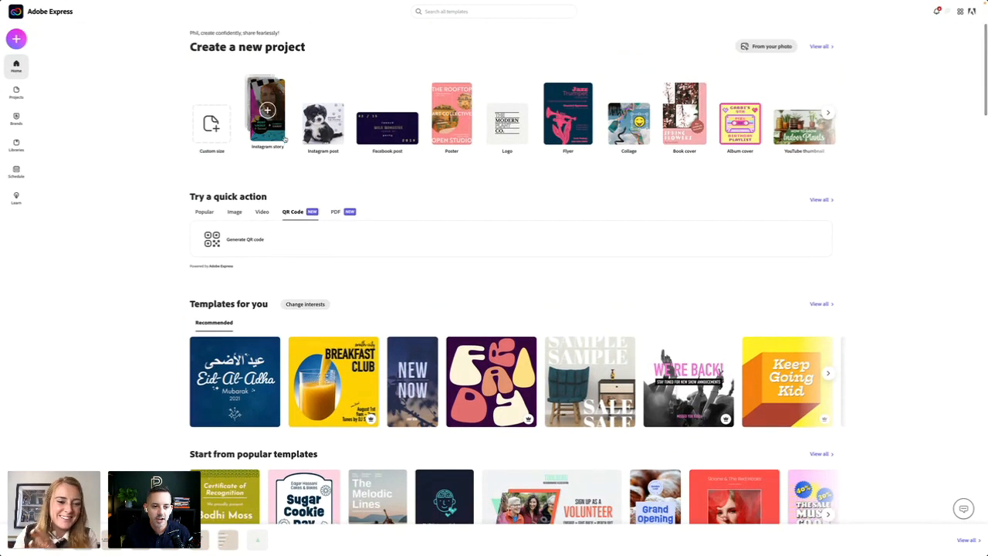
left_click(205, 211)
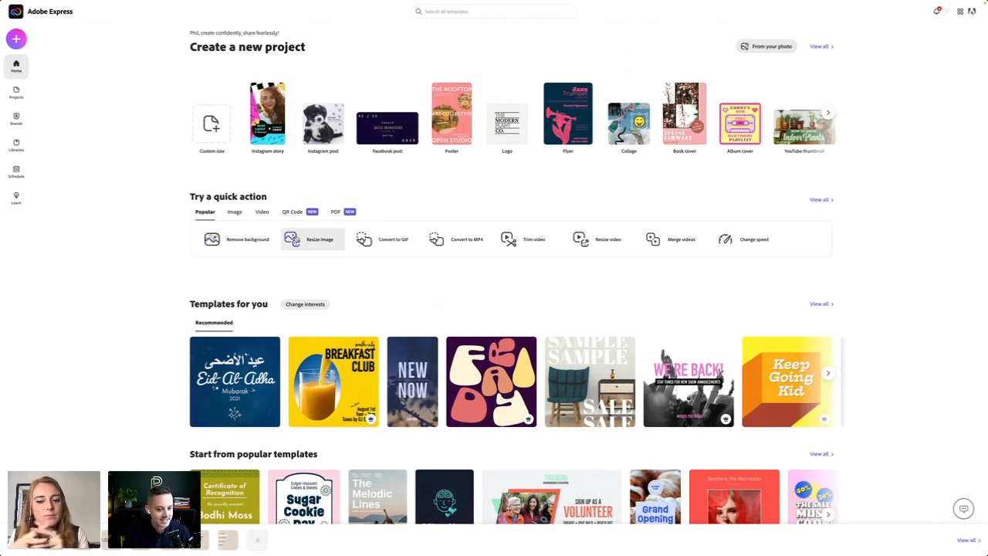
mouse_move(393, 238)
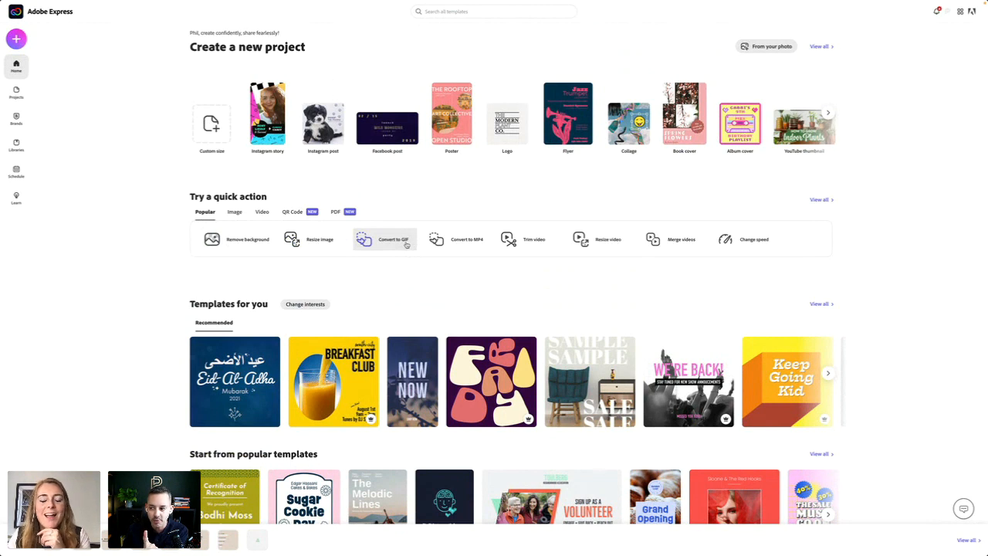
mouse_move(456, 239)
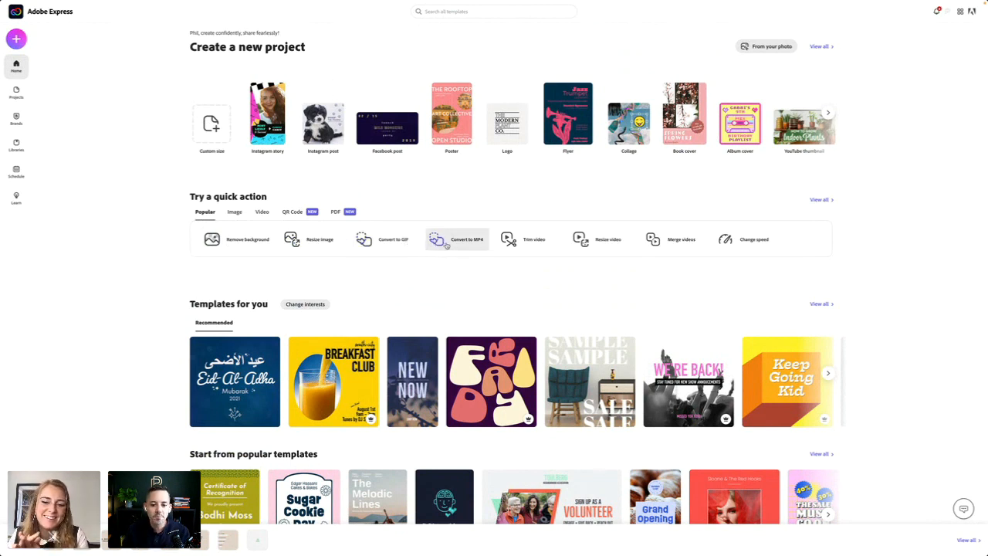
mouse_move(529, 239)
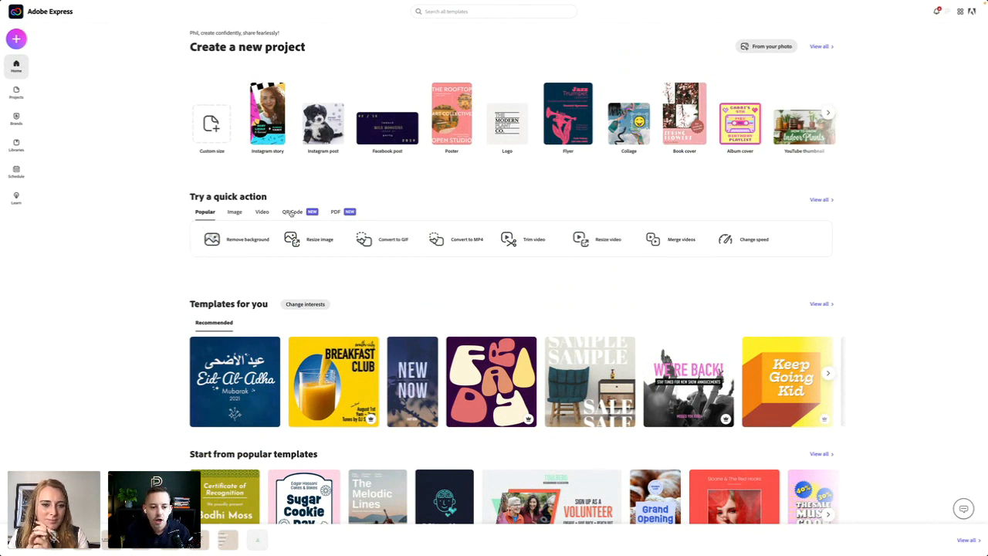
left_click(292, 211)
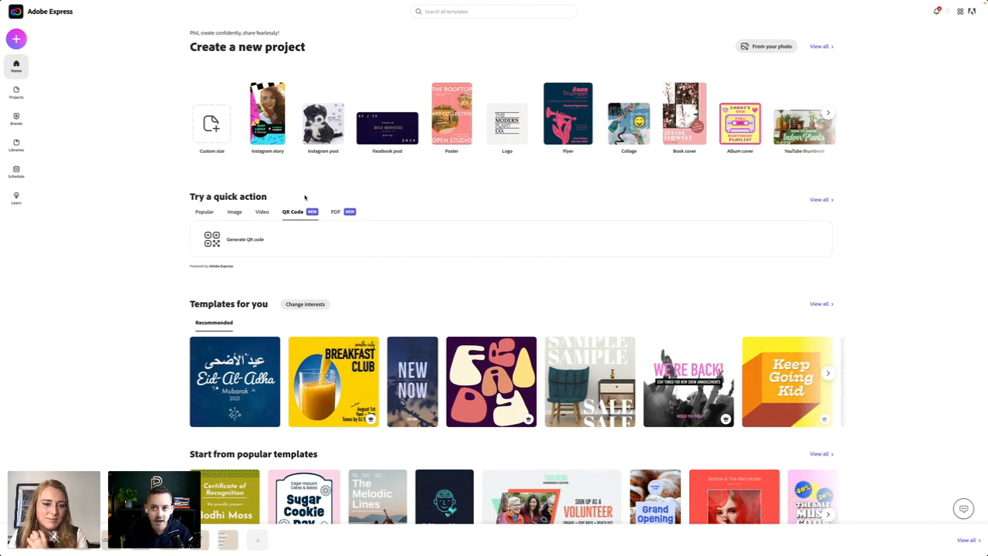
- Launch the Generate QR code quick action
left_click(245, 239)
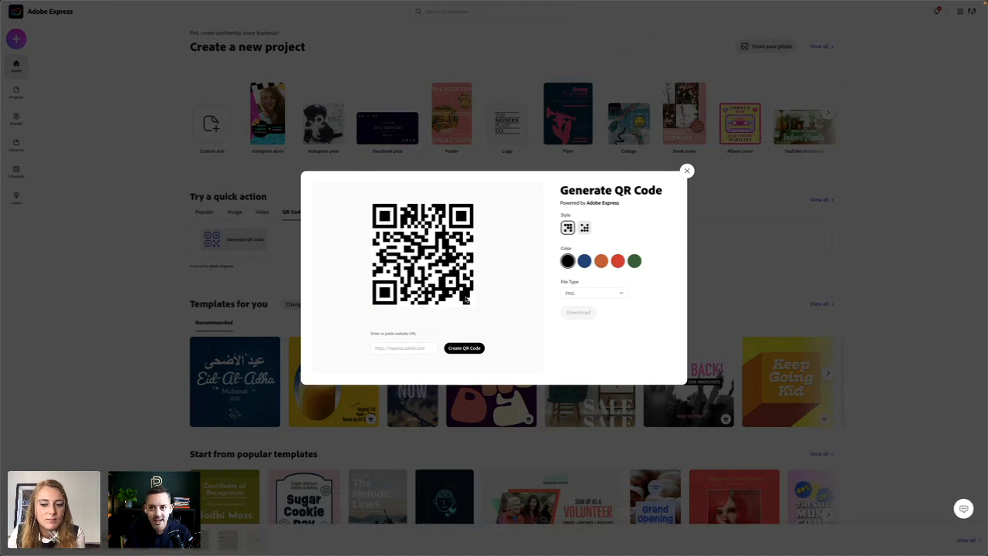
- Create a blue, dotted QR code for the website link and close the generator
left_click(403, 347)
type("http://philpallen.co")
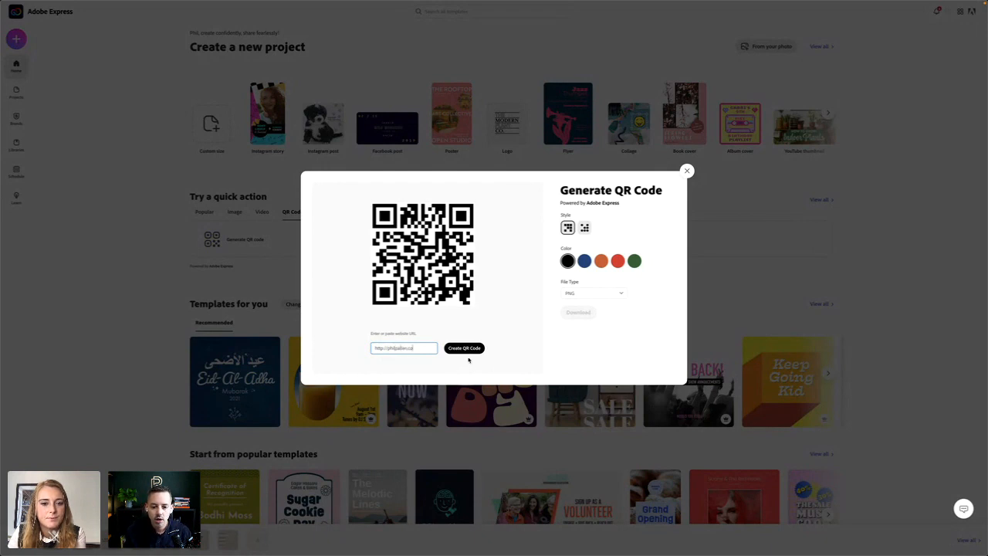
left_click(584, 261)
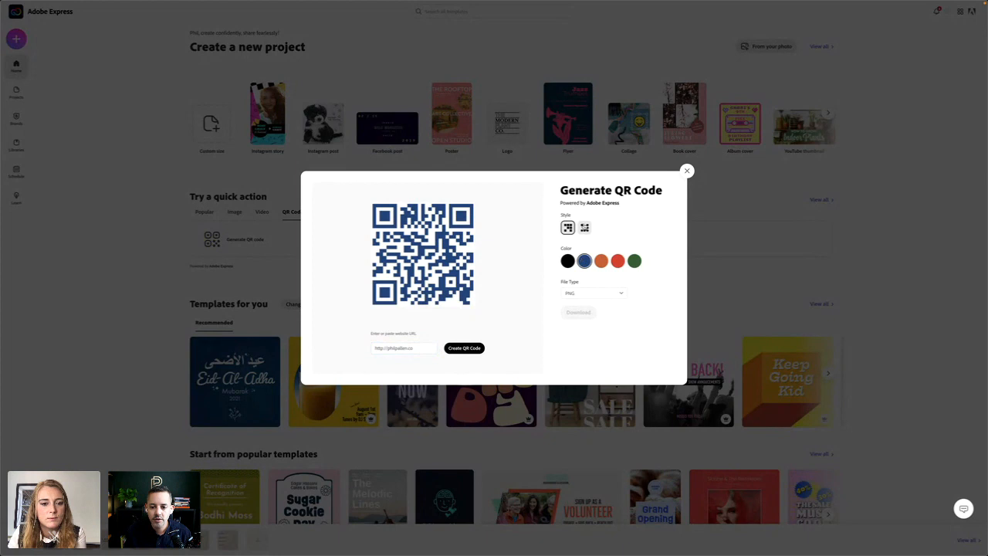
left_click(584, 226)
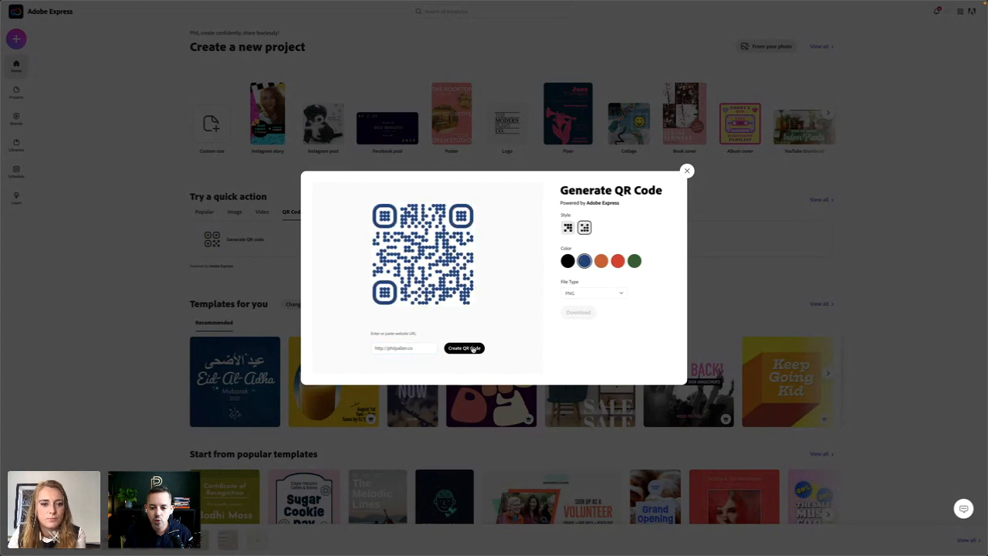
left_click(464, 347)
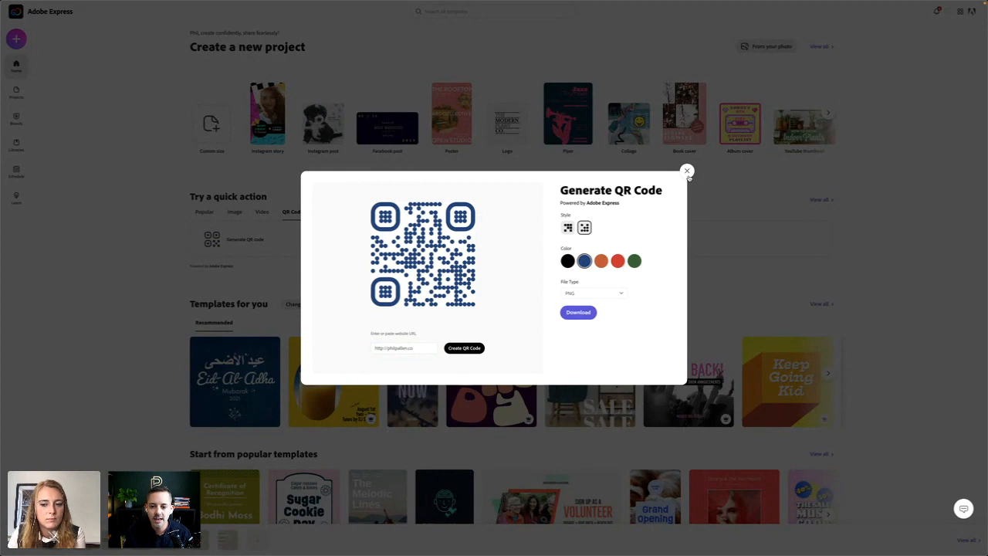
left_click(686, 170)
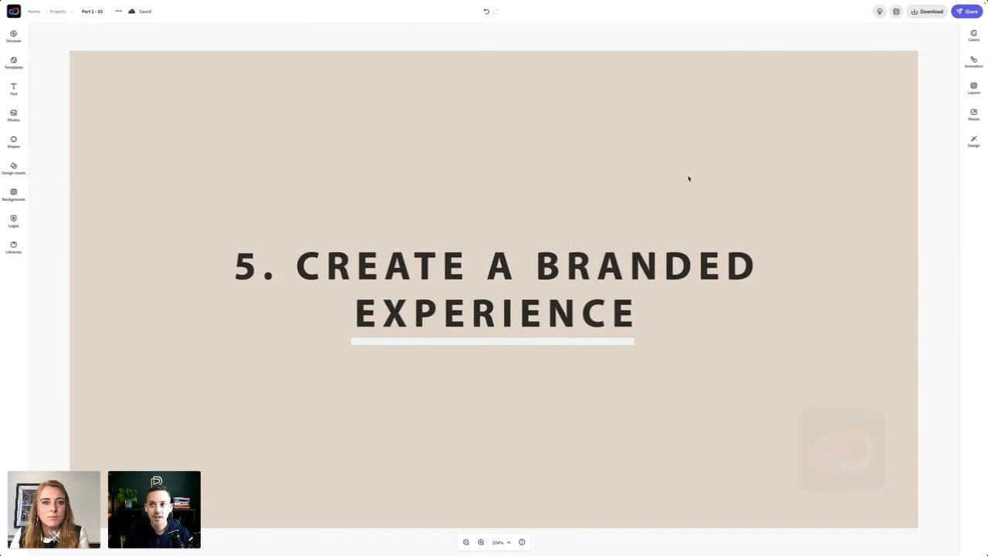
mouse_move(730, 260)
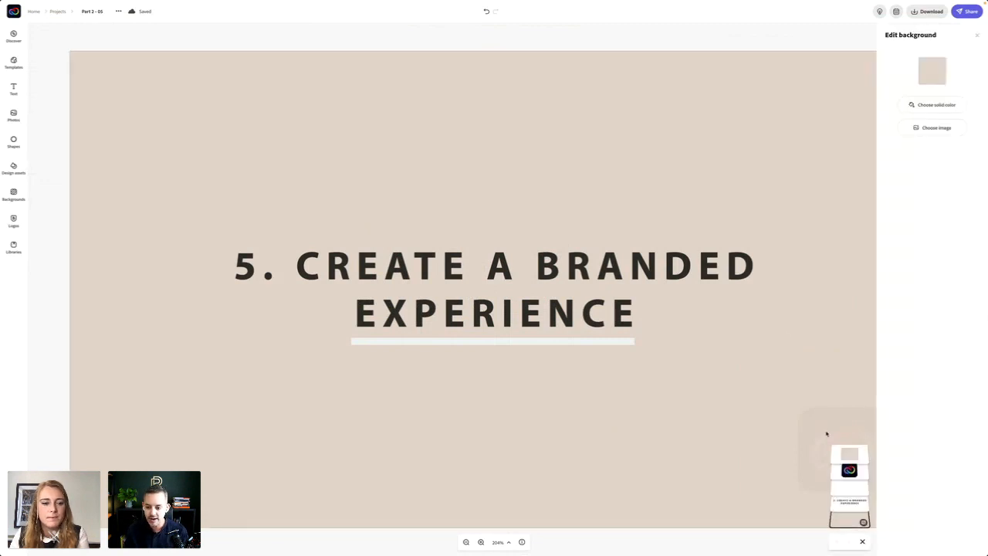
mouse_move(820, 432)
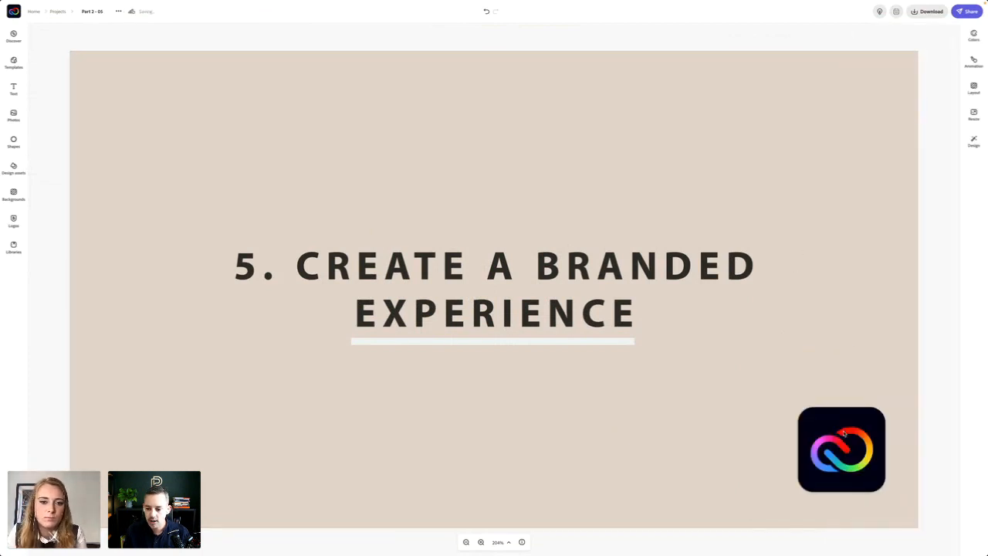
mouse_move(828, 322)
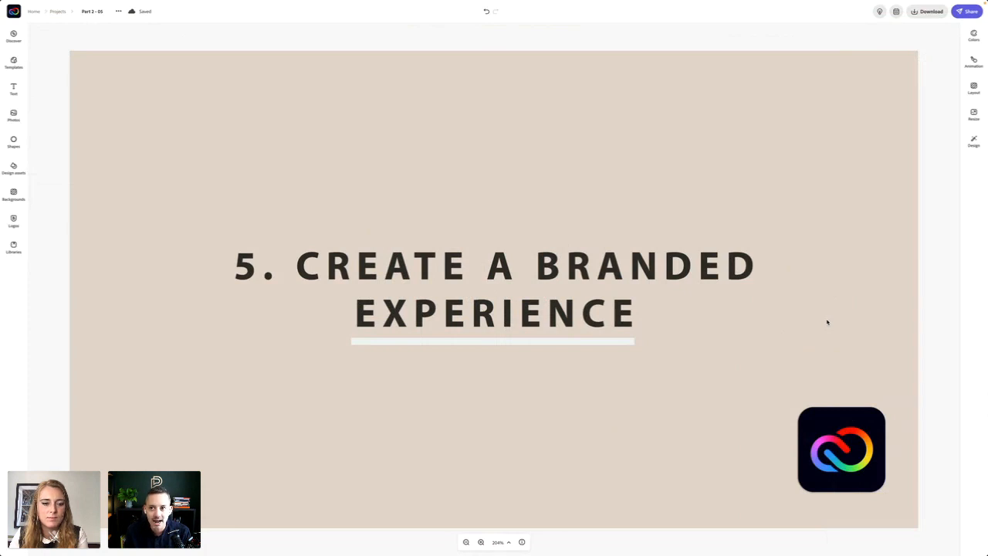
mouse_move(832, 322)
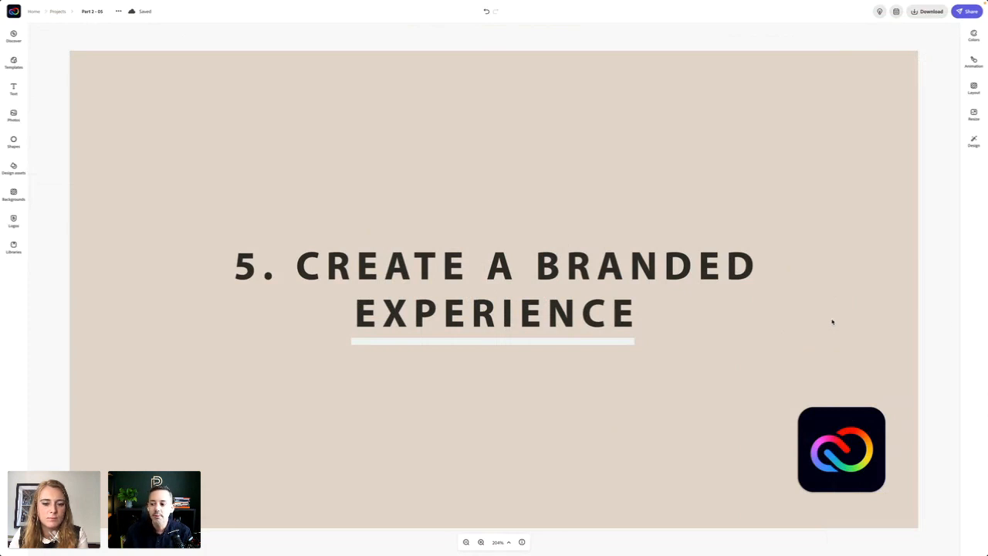